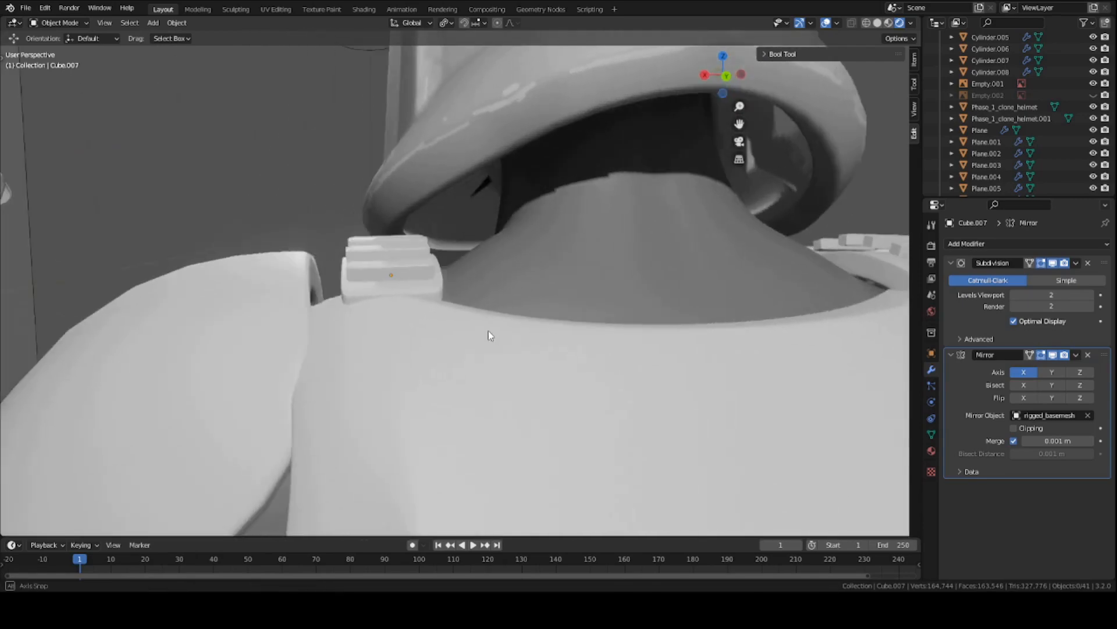
# Step: Inspect the reference images and line up side and front views of the trooper's shoulder
pyautogui.moveTo(499, 321); pyautogui.dragTo(541, 286)
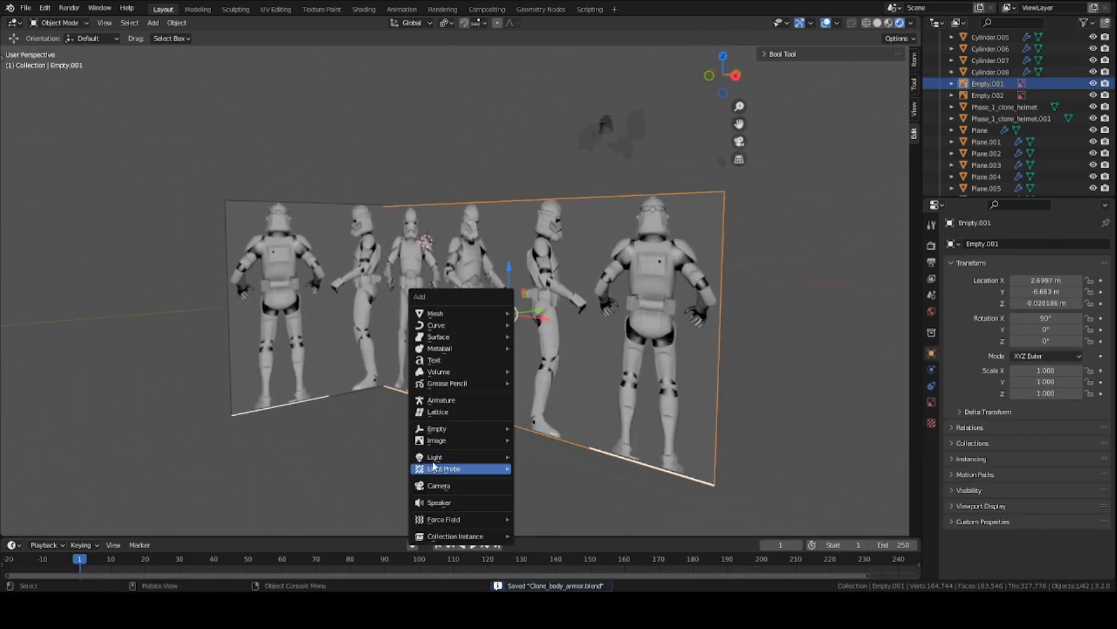
pyautogui.moveTo(437, 440)
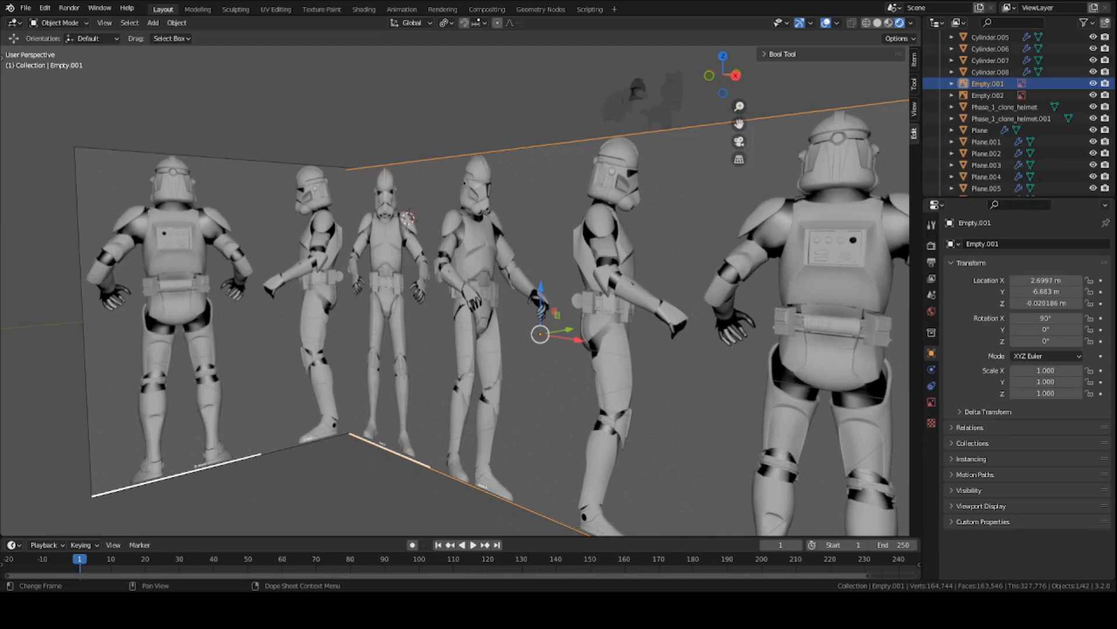
pyautogui.press('KP_1')
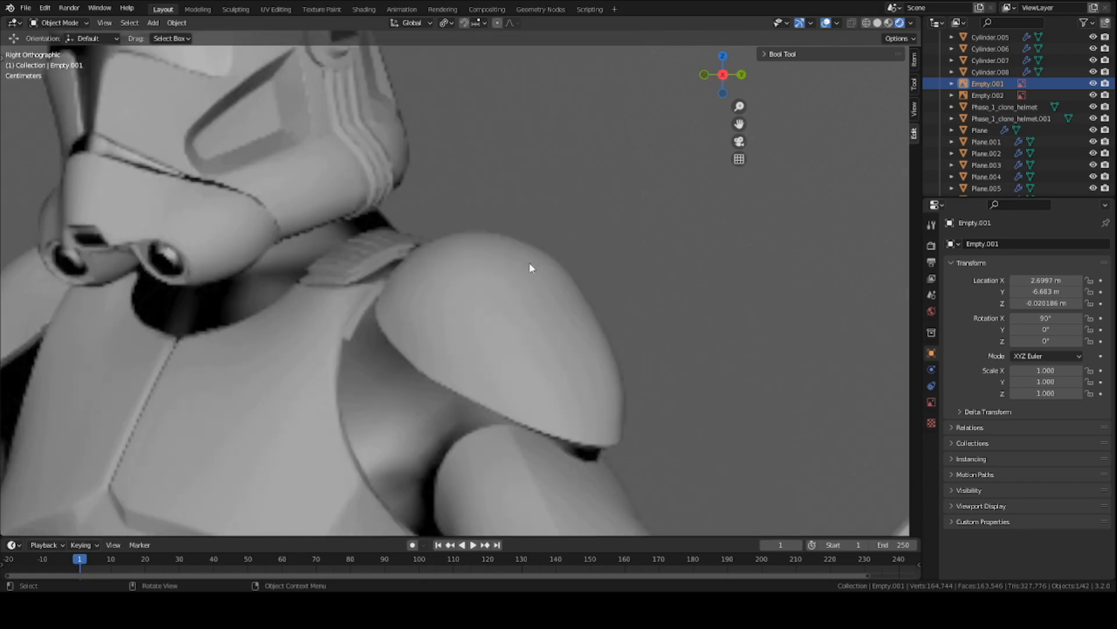
pyautogui.scroll(-3)
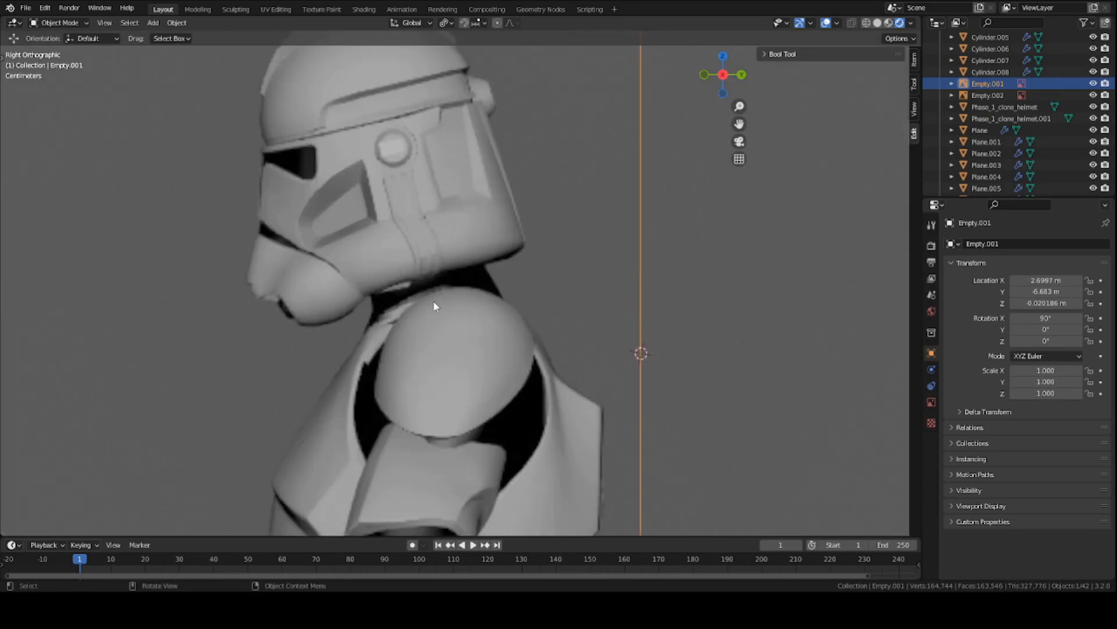
pyautogui.press('KP_1')
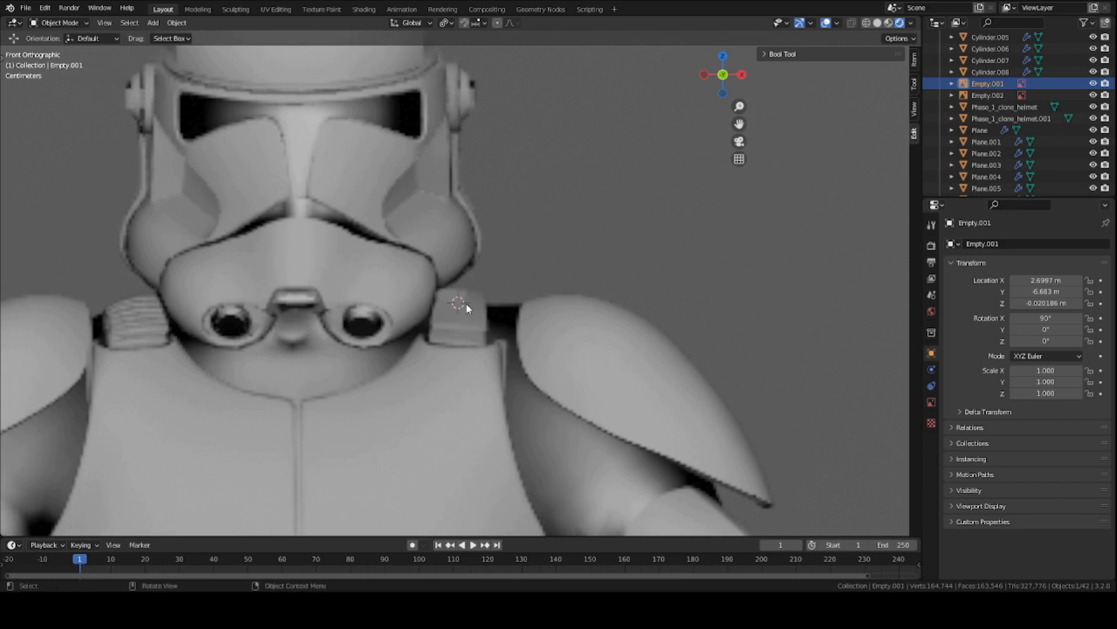
# Step: Add a cube, scale it small and seat it on top of the shoulder dome beside the helmet
pyautogui.click(152, 22)
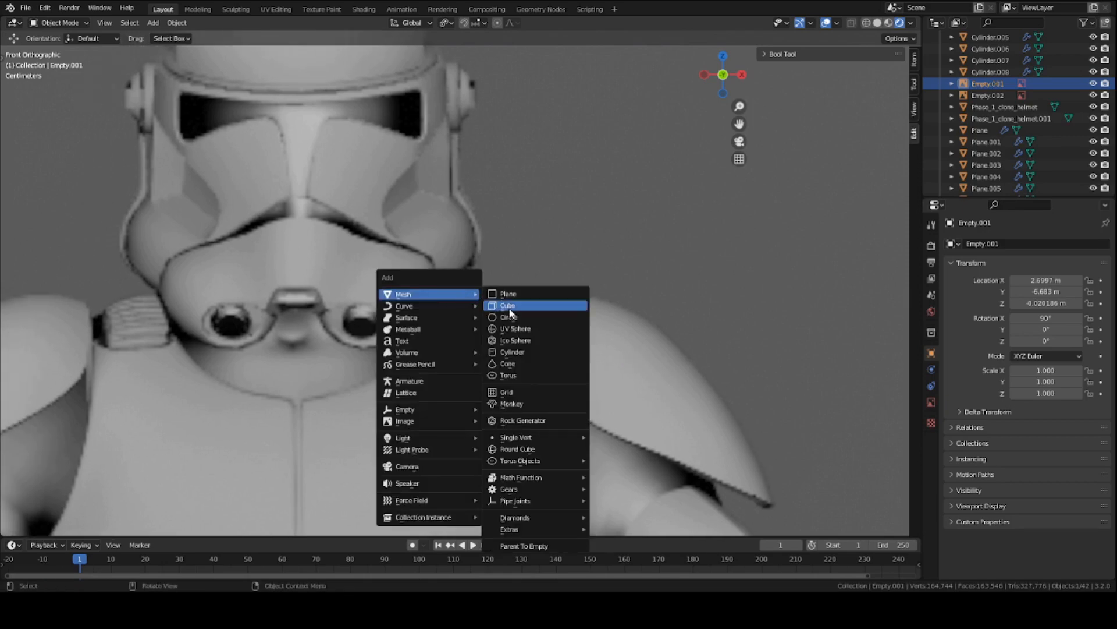
pyautogui.click(507, 305)
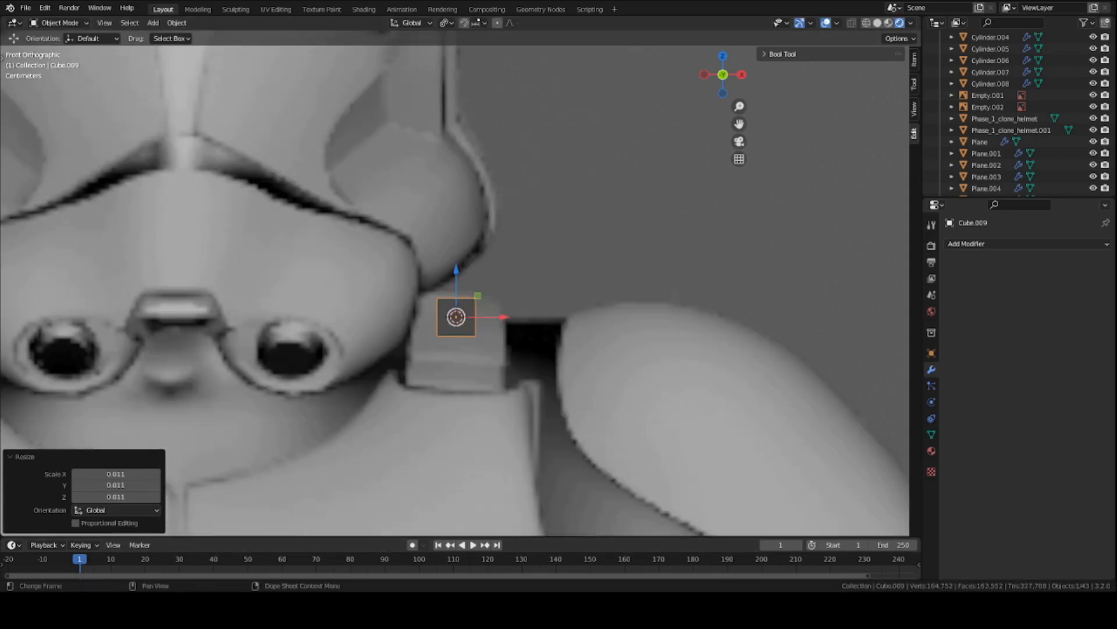
pyautogui.press('s')
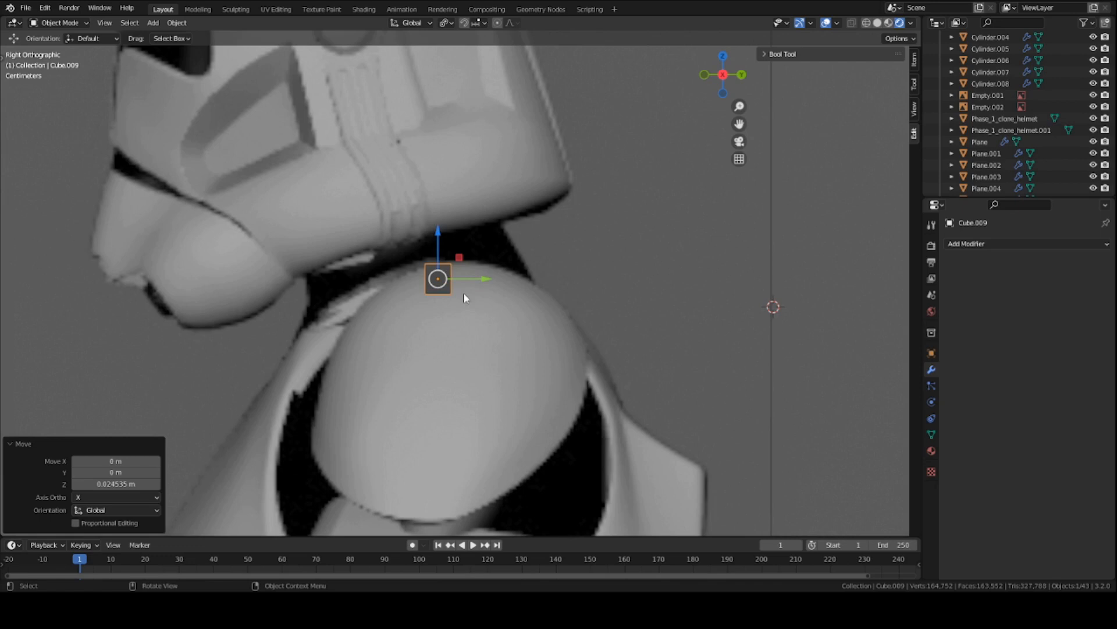
pyautogui.press('ctrl+s')
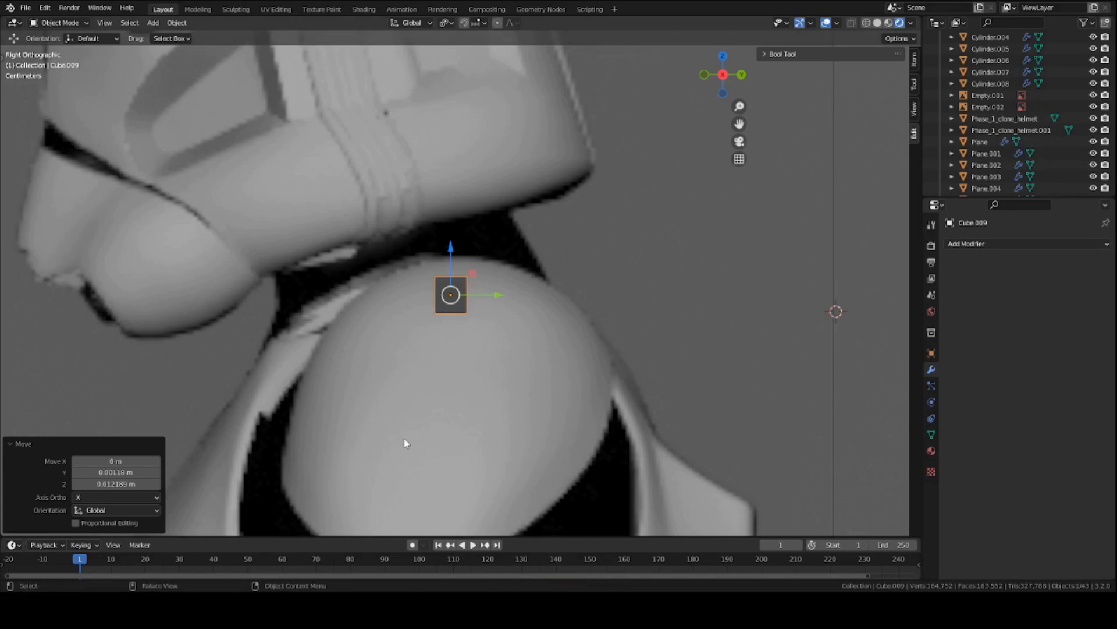
pyautogui.press('Tab')
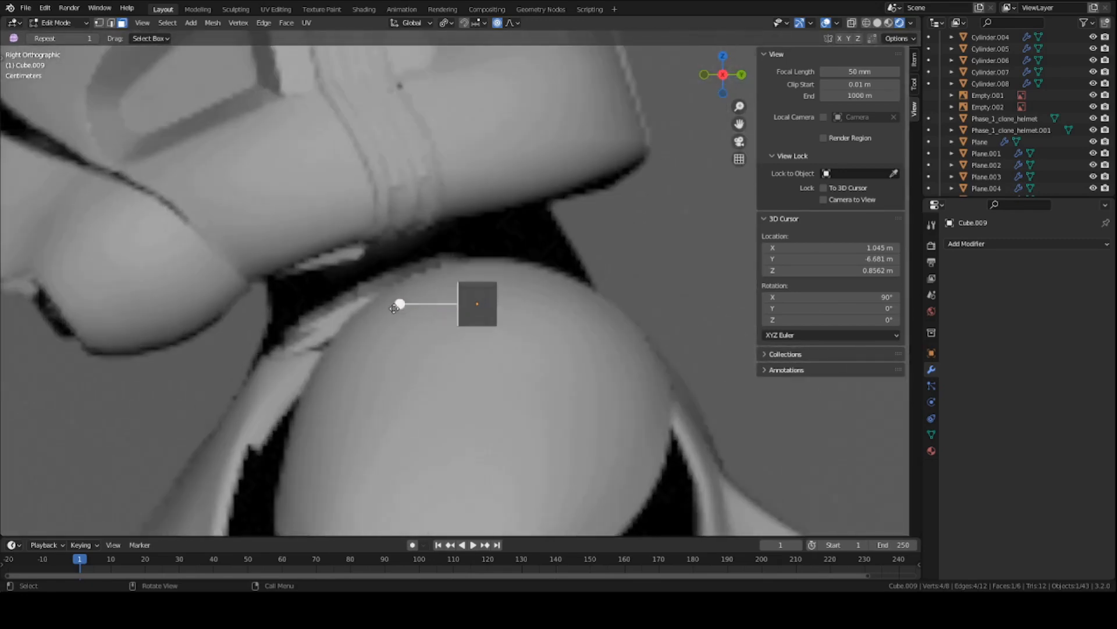
# Step: Extrude the cube into a thin strip bent over the shoulder from chest to back, and save
pyautogui.click(398, 304)
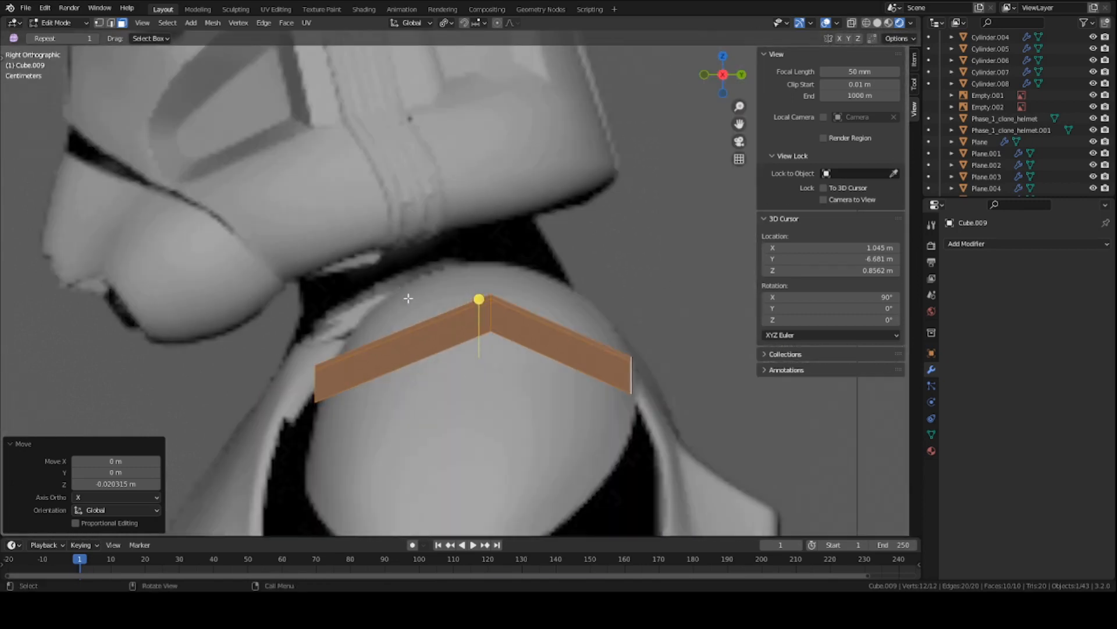
pyautogui.press('ctrl+s')
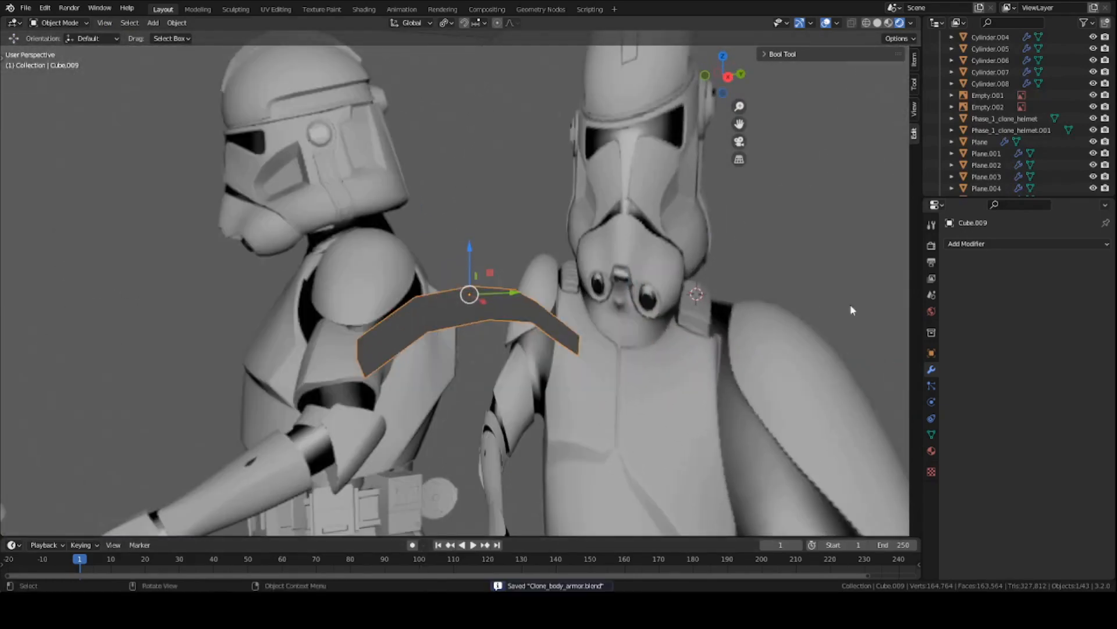
# Step: Give the strip a Subdivision Surface modifier and an extra edge loop for a smooth thick curve
pyautogui.click(967, 244)
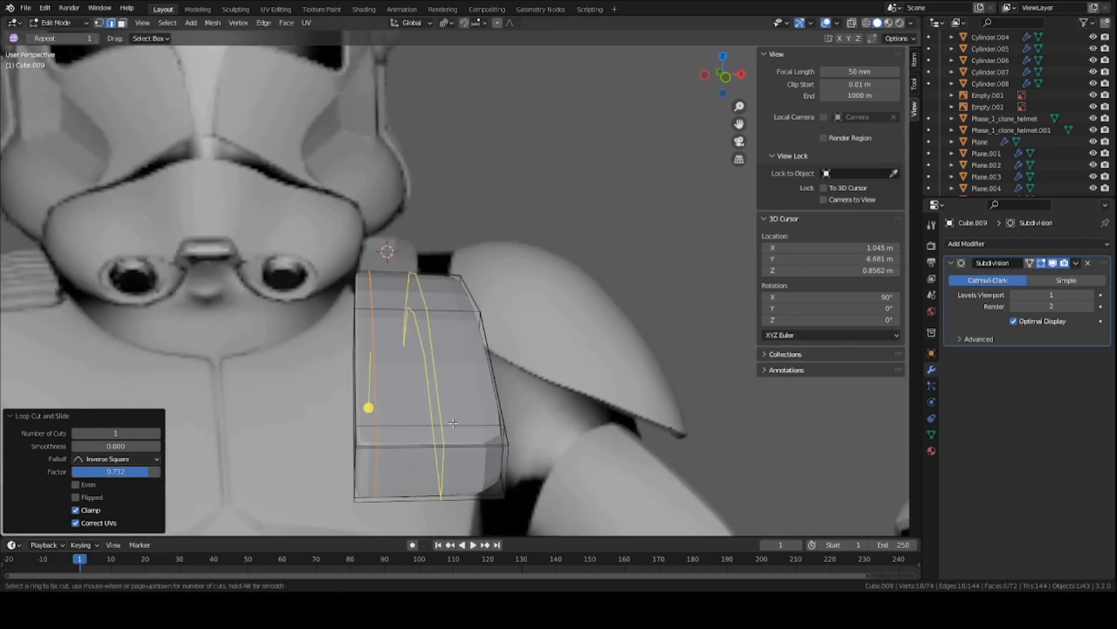
pyautogui.press('Tab')
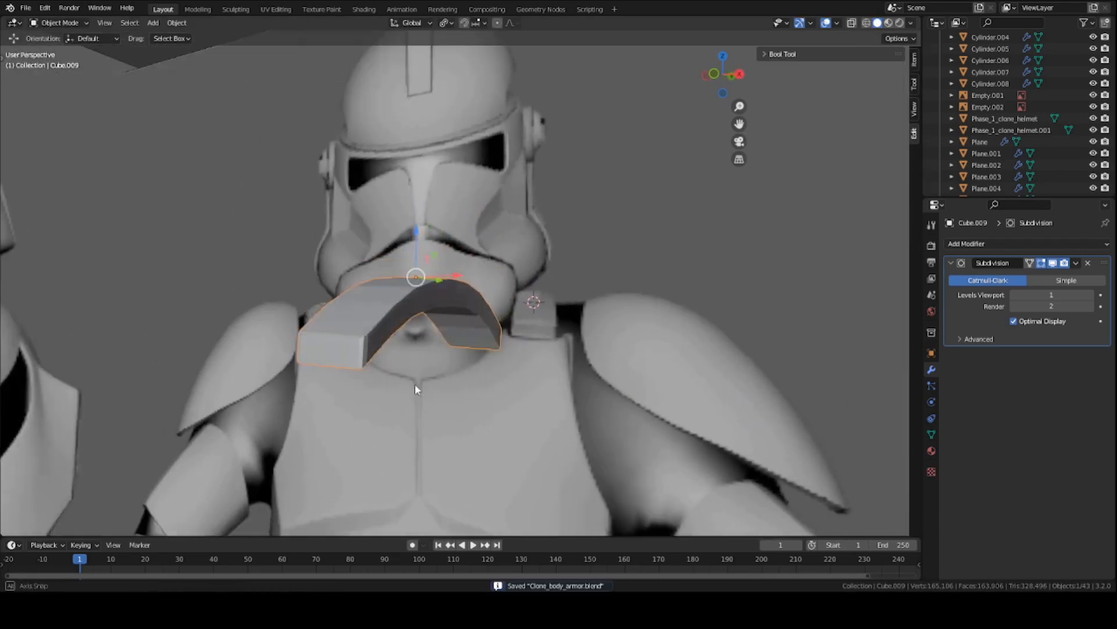
pyautogui.rightClick(415, 389)
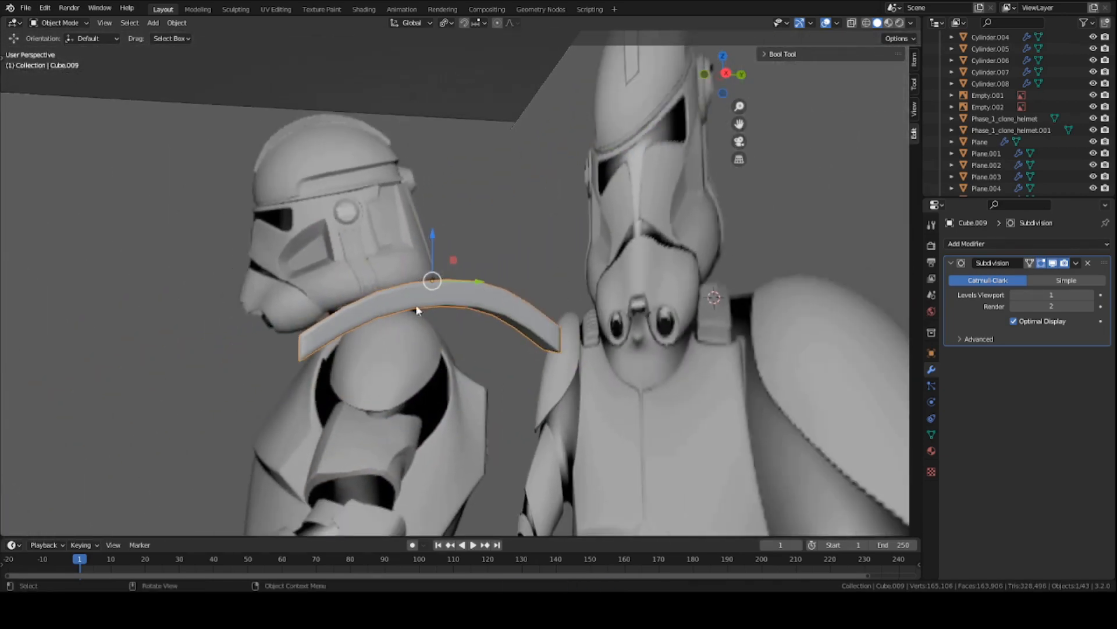
pyautogui.scroll(-3)
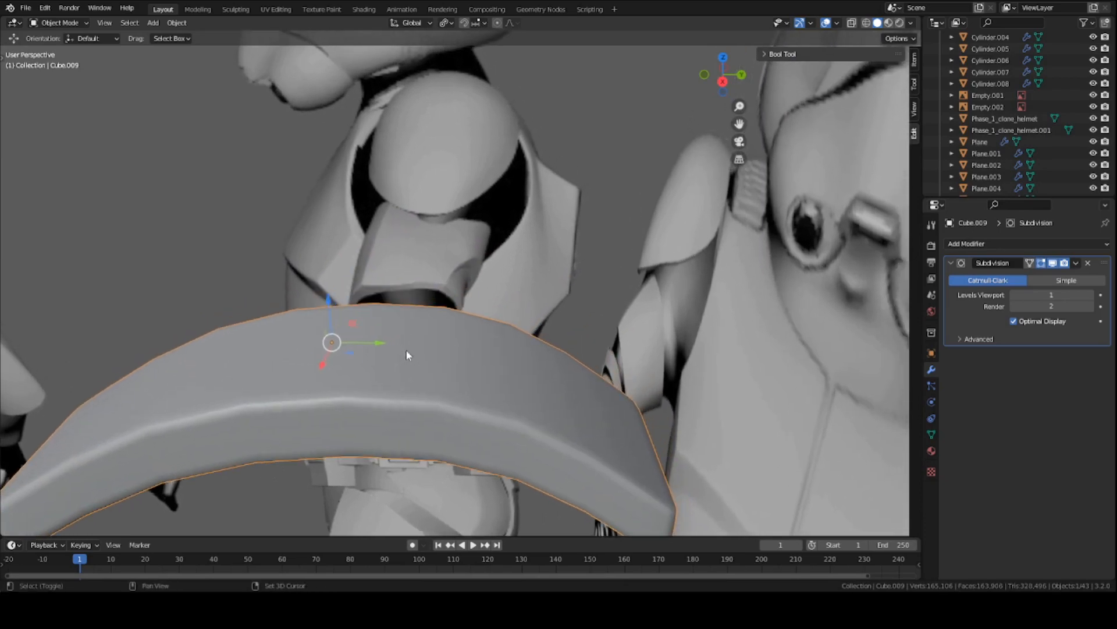
# Step: Add a second small cube on the band with a Bevel modifier of 3 segments
pyautogui.click(152, 22)
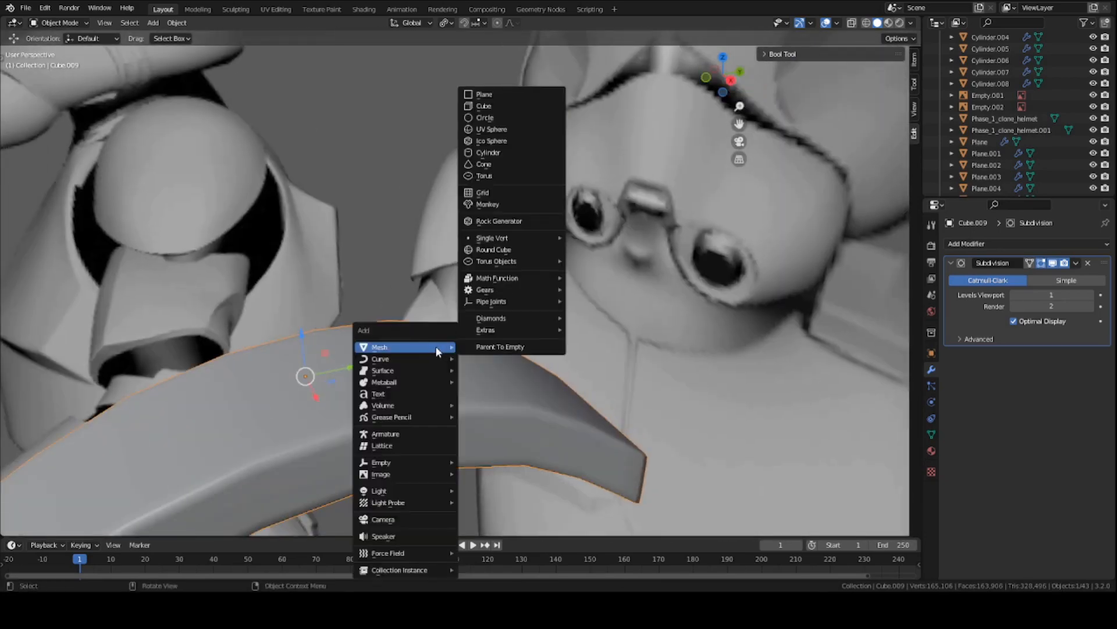
pyautogui.click(485, 106)
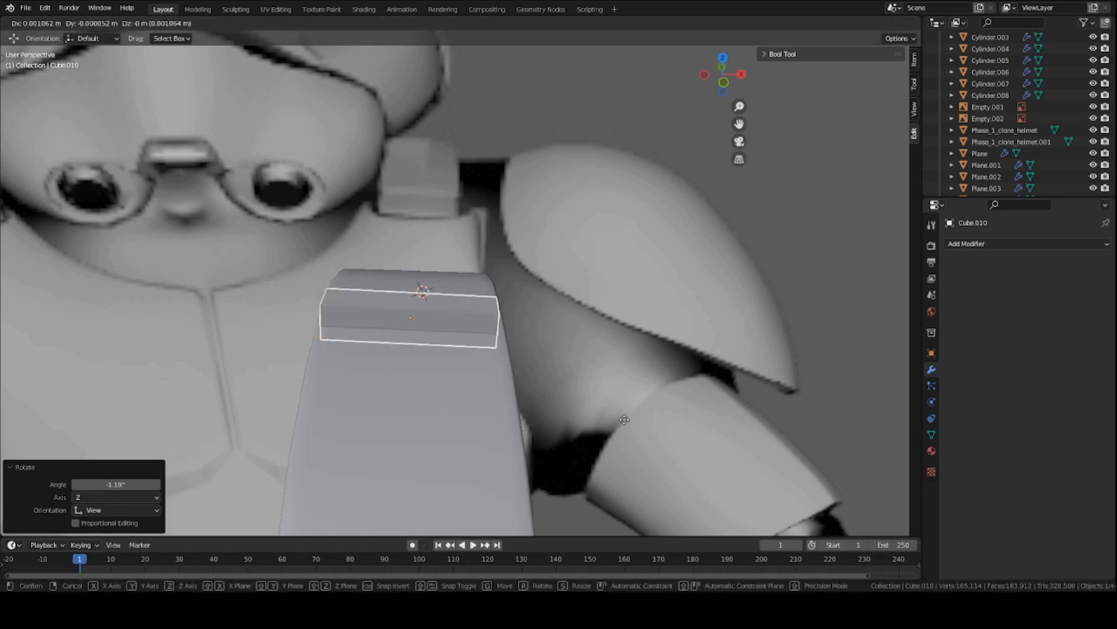
pyautogui.click(967, 244)
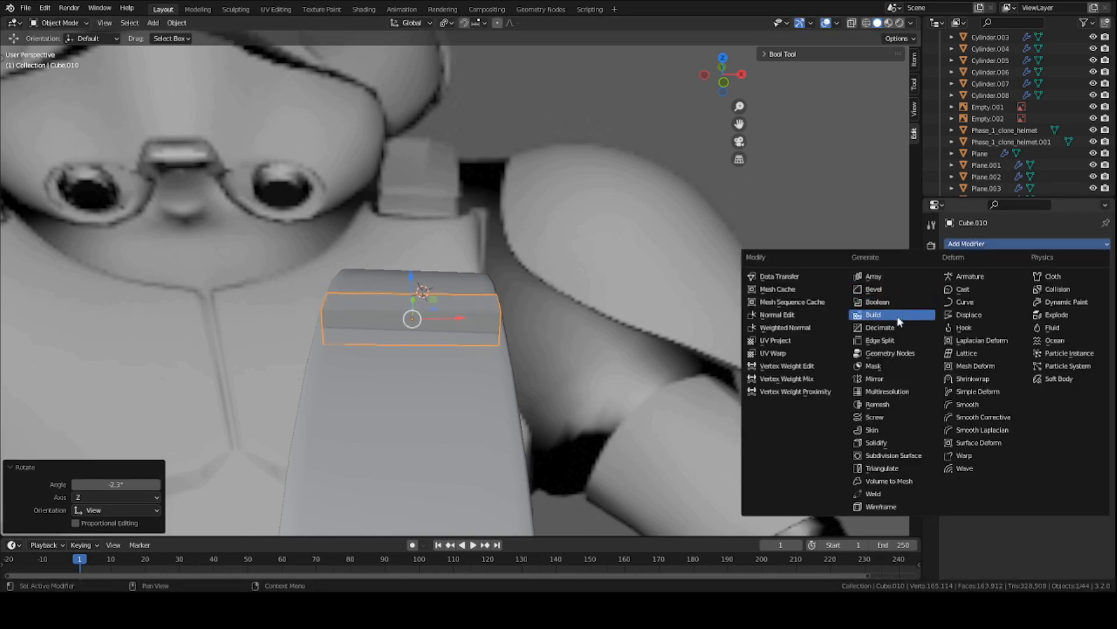
pyautogui.click(873, 289)
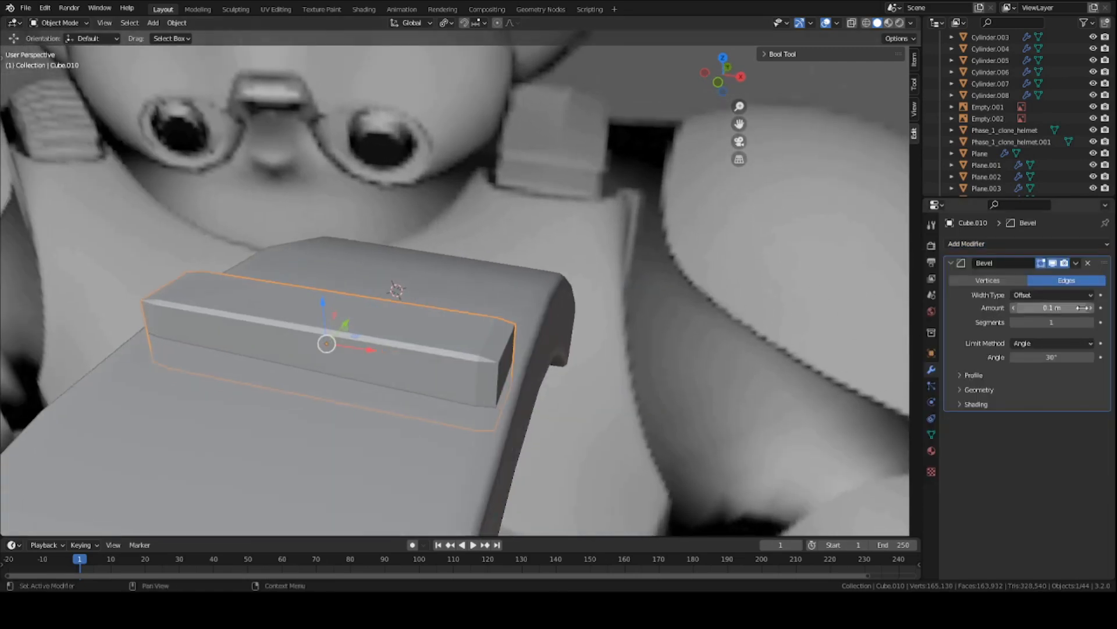
pyautogui.click(1051, 322)
pyautogui.write('3')
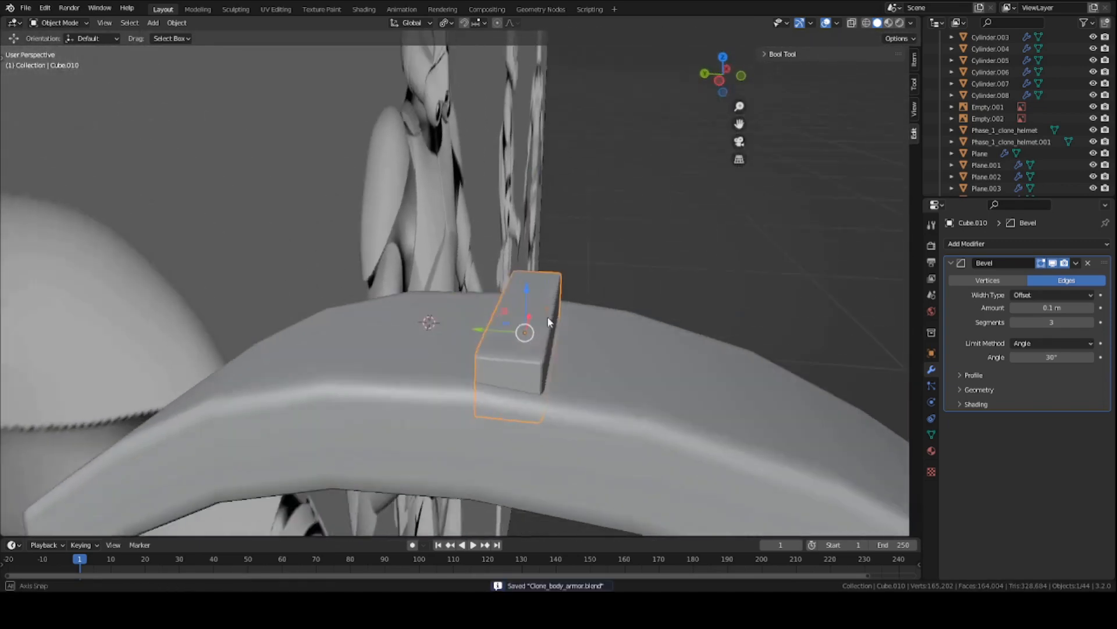
# Step: Orbit around the band to check the bevelled block sits correctly
pyautogui.moveTo(548, 322); pyautogui.dragTo(410, 262)
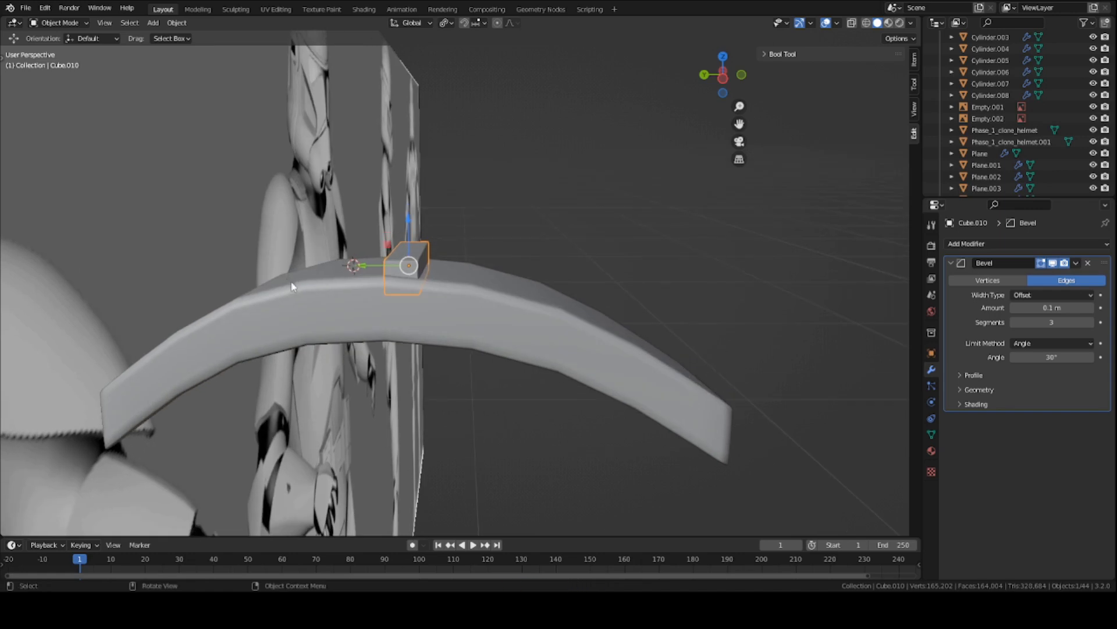
pyautogui.moveTo(402, 256)
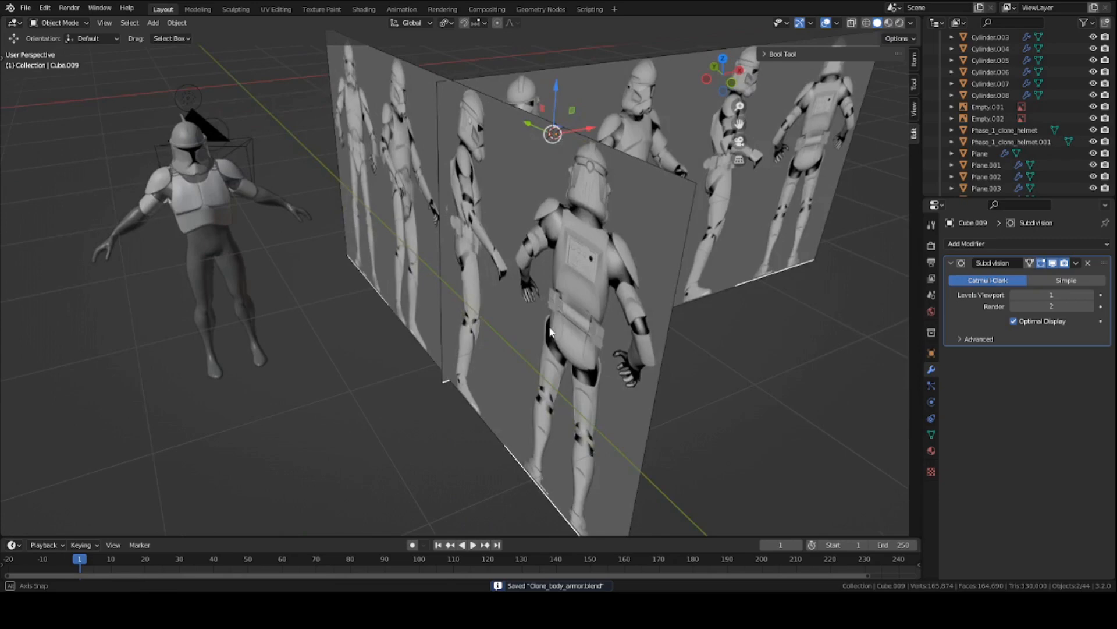
# Step: Bring the view round to the trooper's chest to align the ribbed stack on the shoulder
pyautogui.scroll(3)
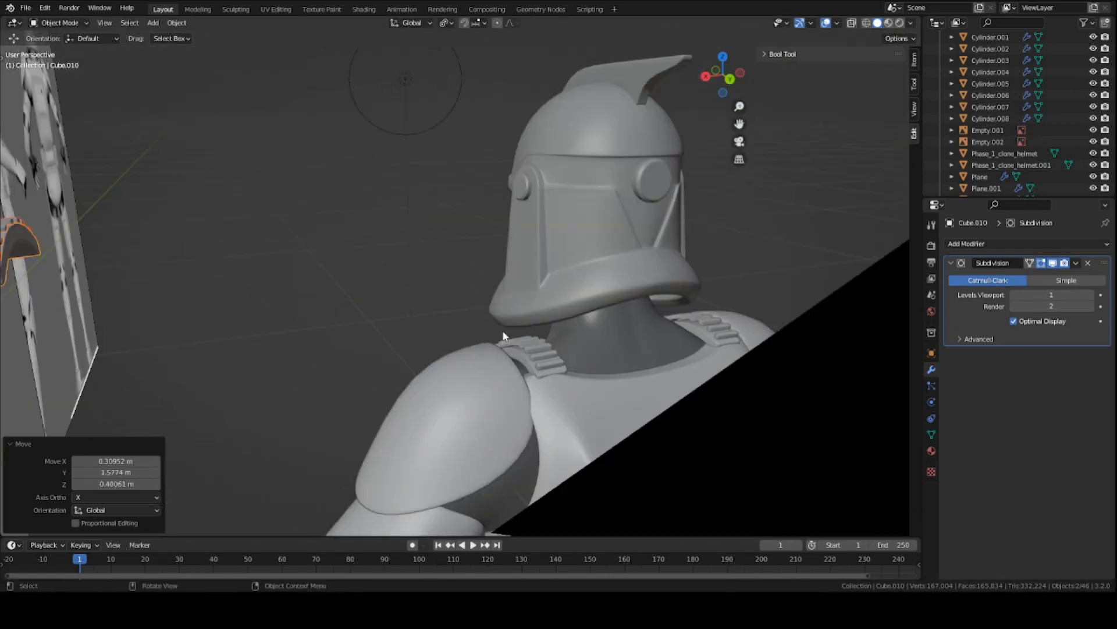
pyautogui.moveTo(503, 335); pyautogui.dragTo(285, 299)
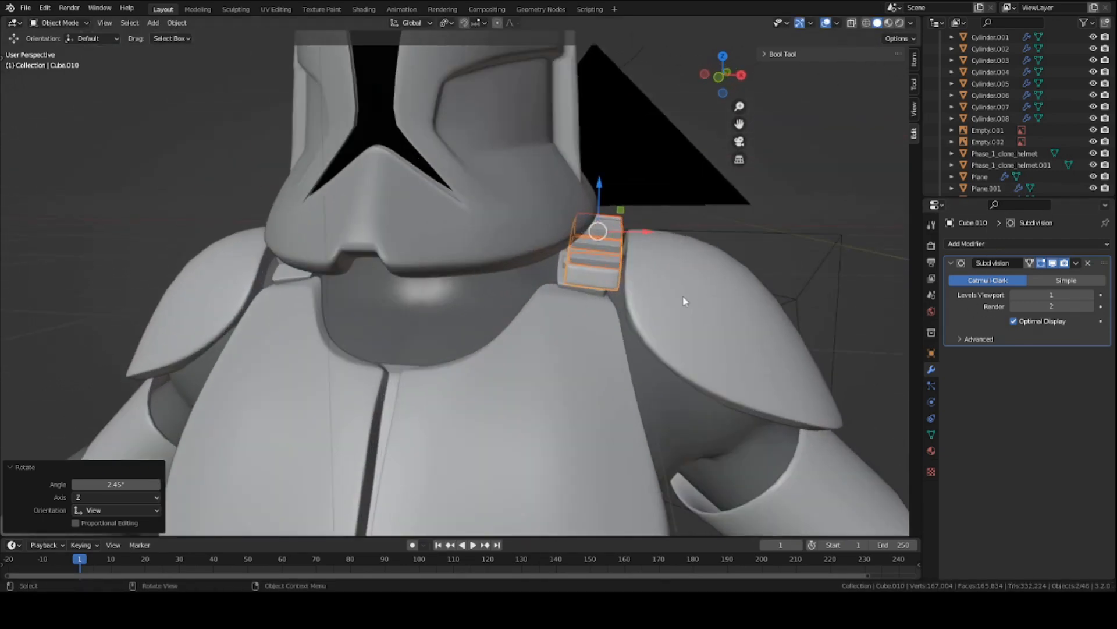
# Step: Add a Mirror modifier to the ribbed piece using rigged_basemesh as the mirror object
pyautogui.scroll(-3)
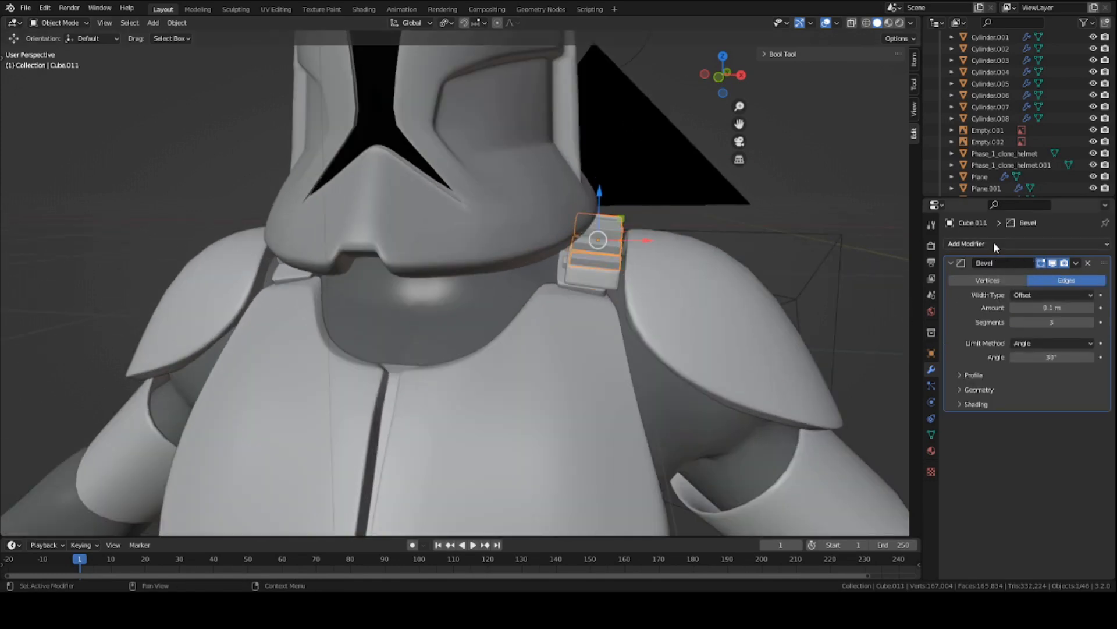
pyautogui.click(967, 243)
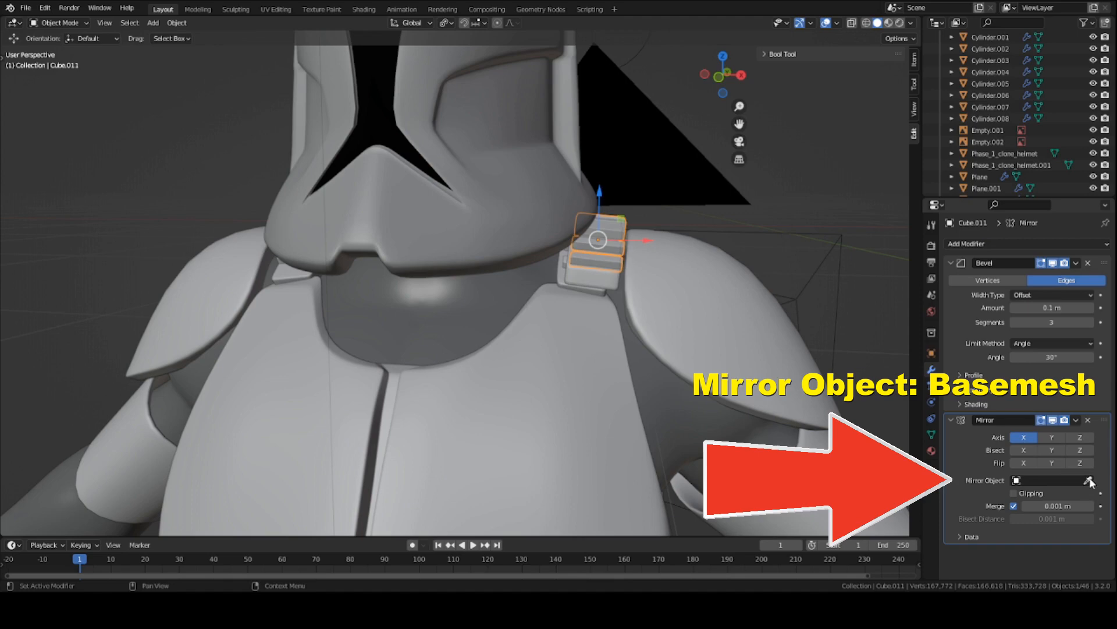
pyautogui.click(1048, 480)
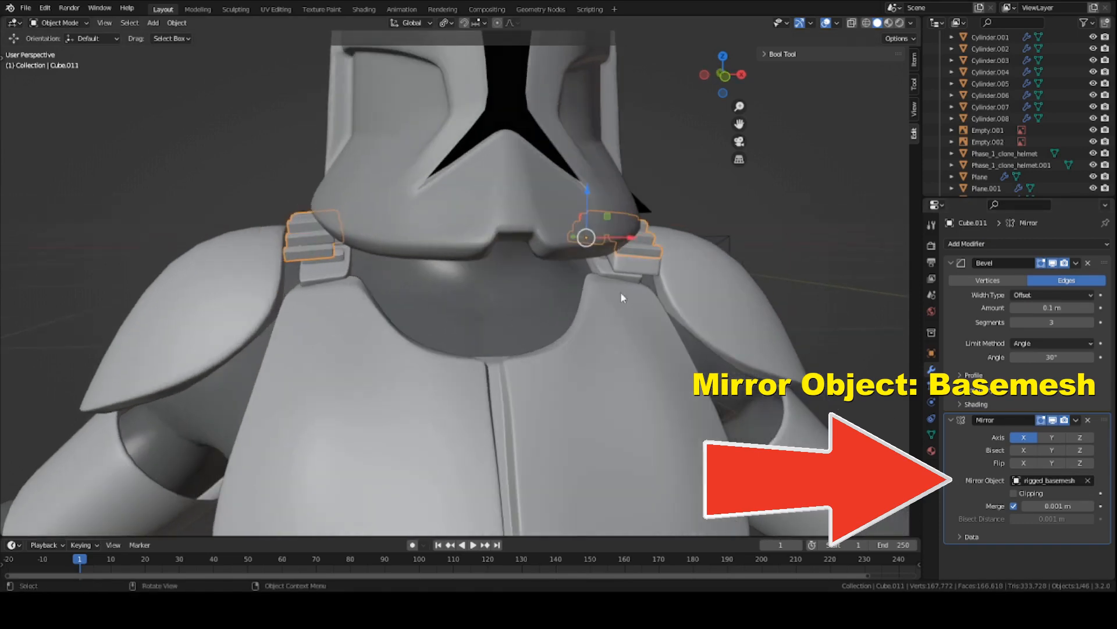